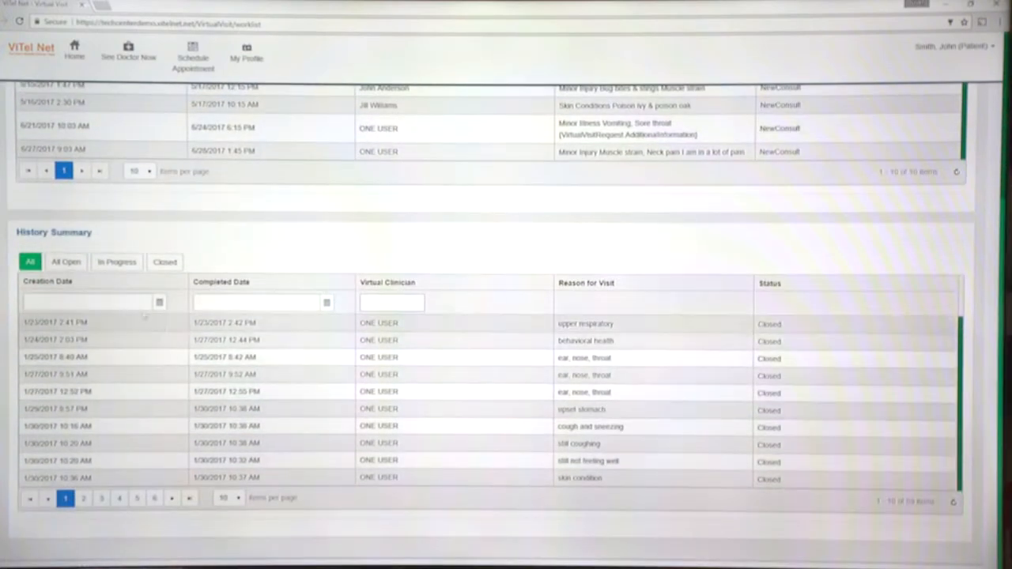
# Filter the History Summary to All Open visits and select the 8/2/2017 NewConsult visit
pyautogui.click(66, 263)
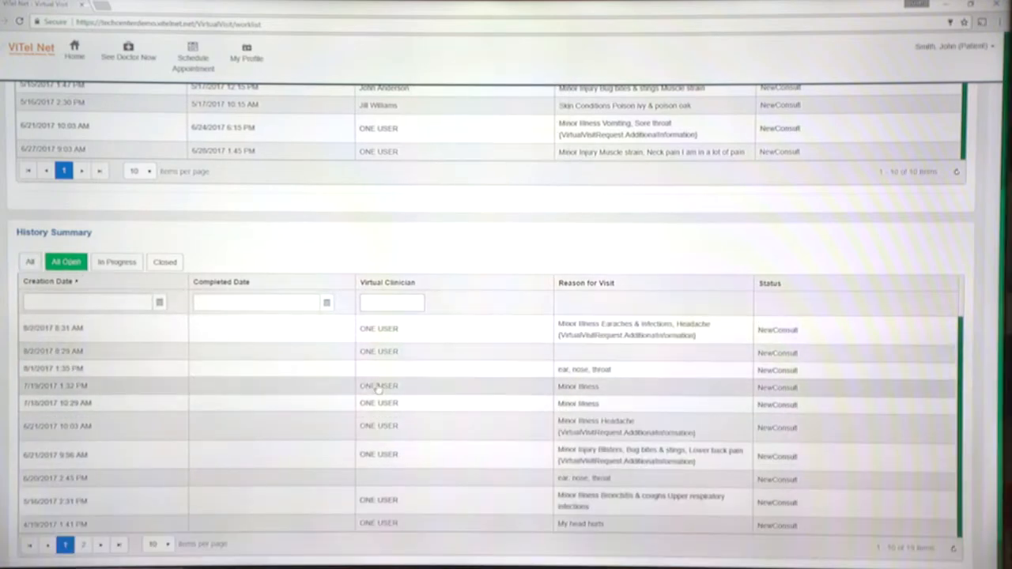
pyautogui.click(379, 327)
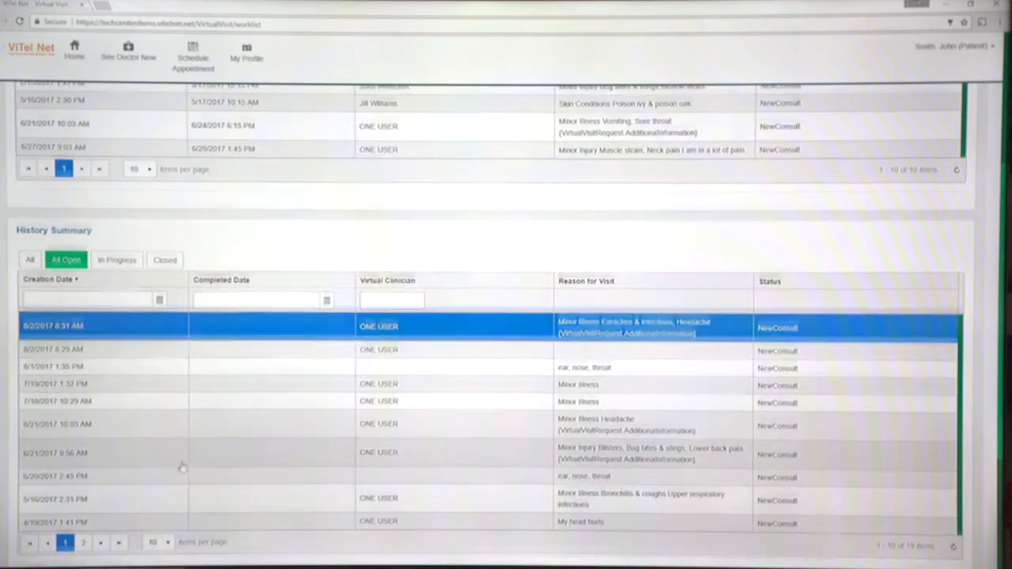
pyautogui.scroll(-3)
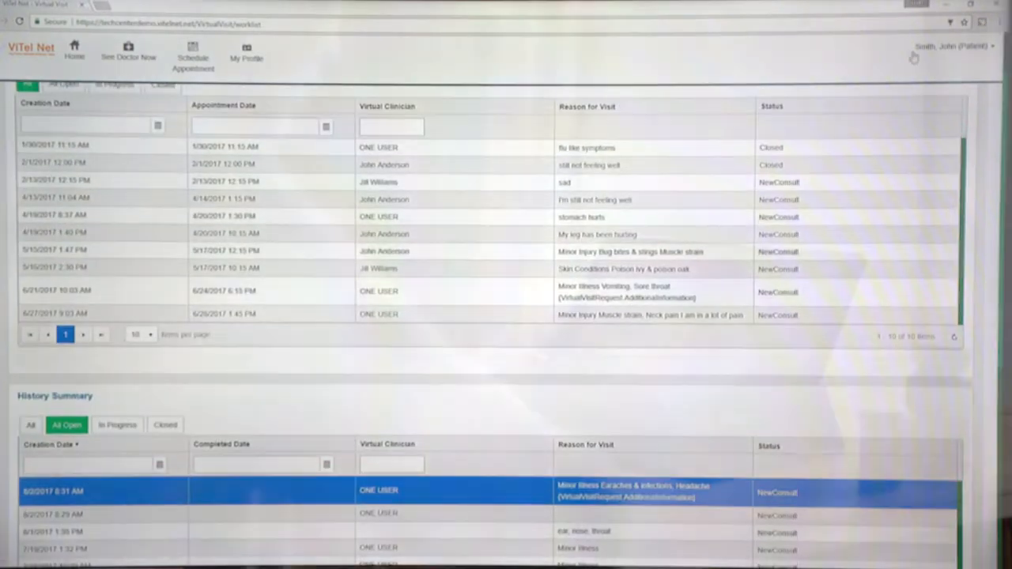